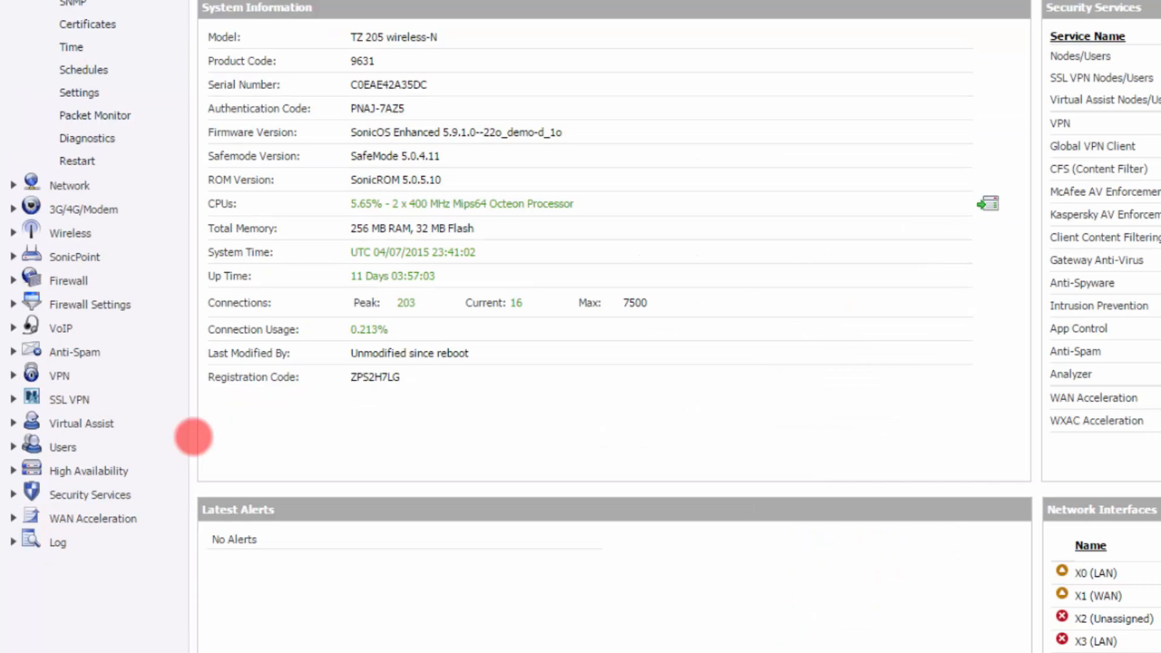
- Go to Security Services and open its Intrusion Prevention page
click(89, 494)
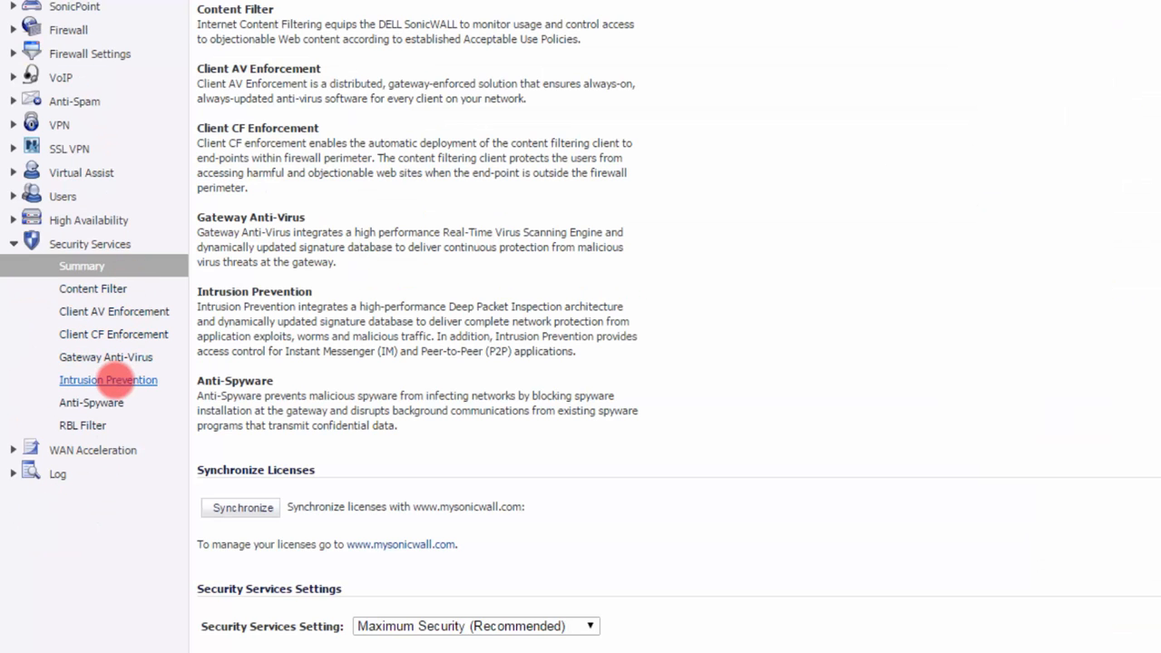
click(108, 380)
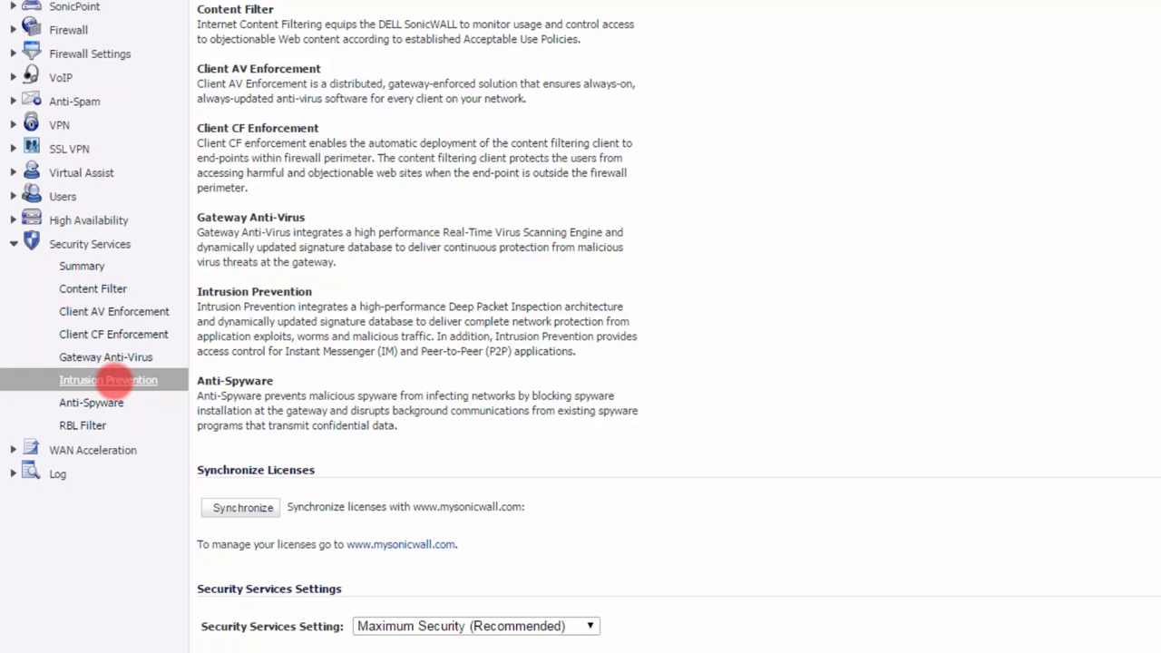
click(108, 379)
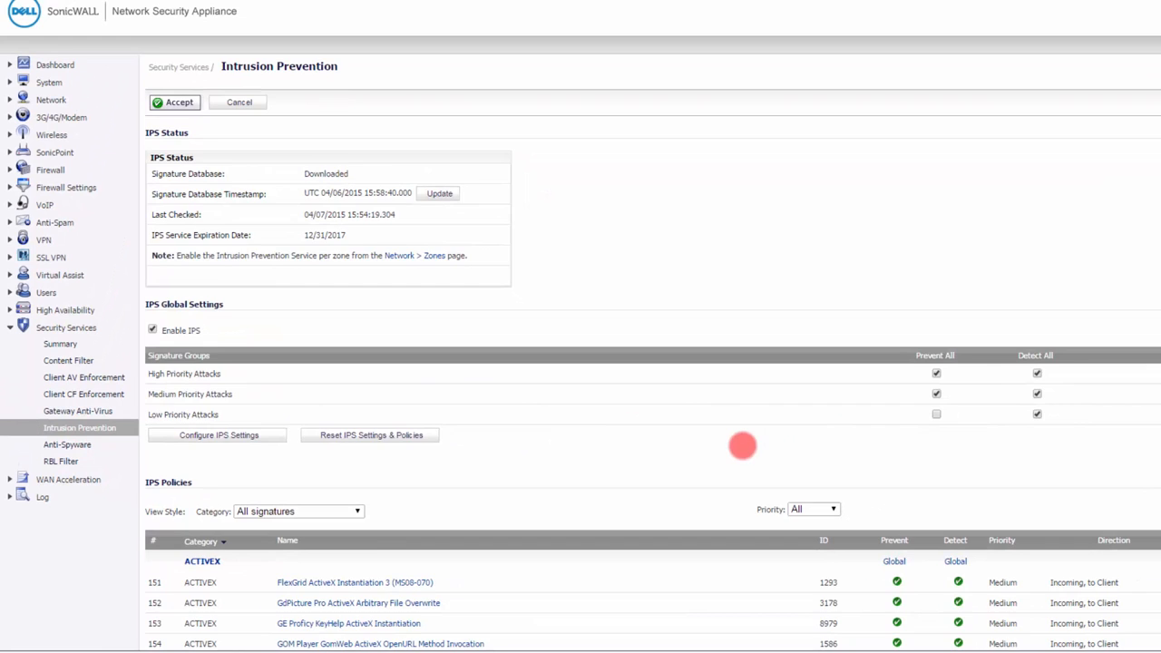
scroll(down, 3)
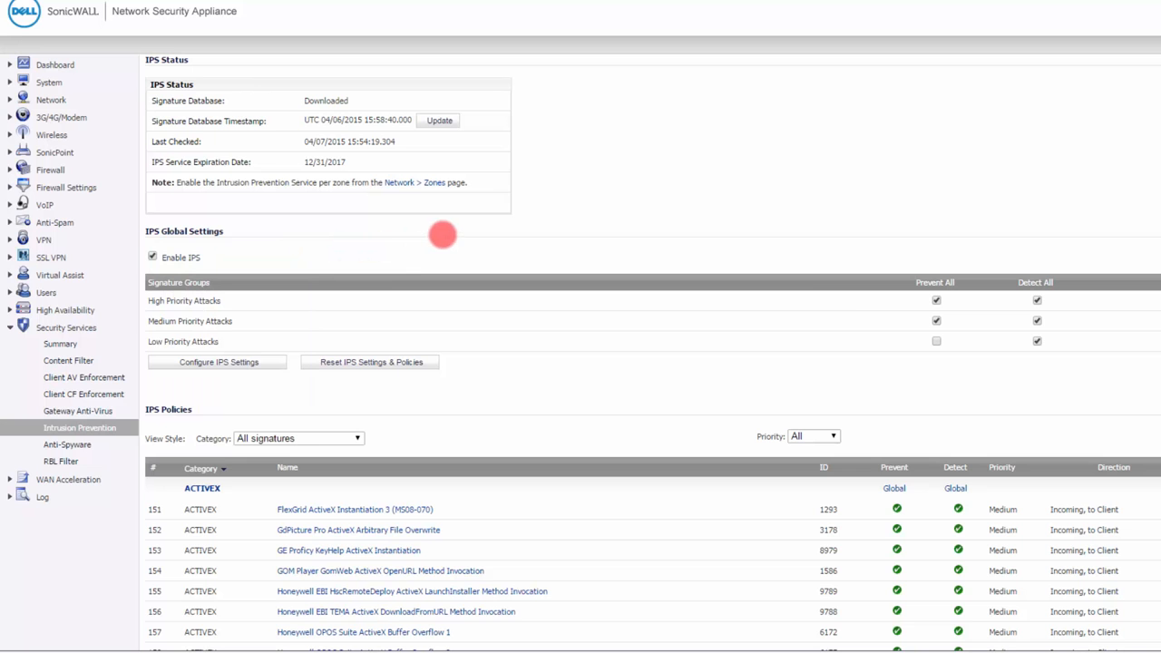
mouse_move(633, 302)
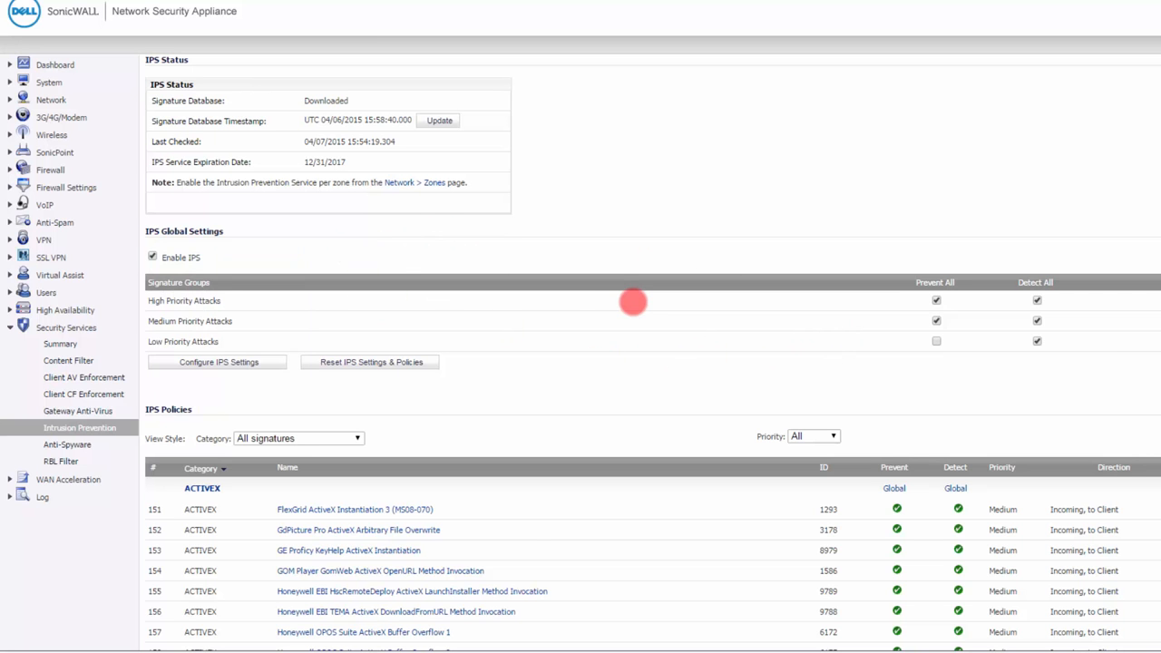
scroll(down, 3)
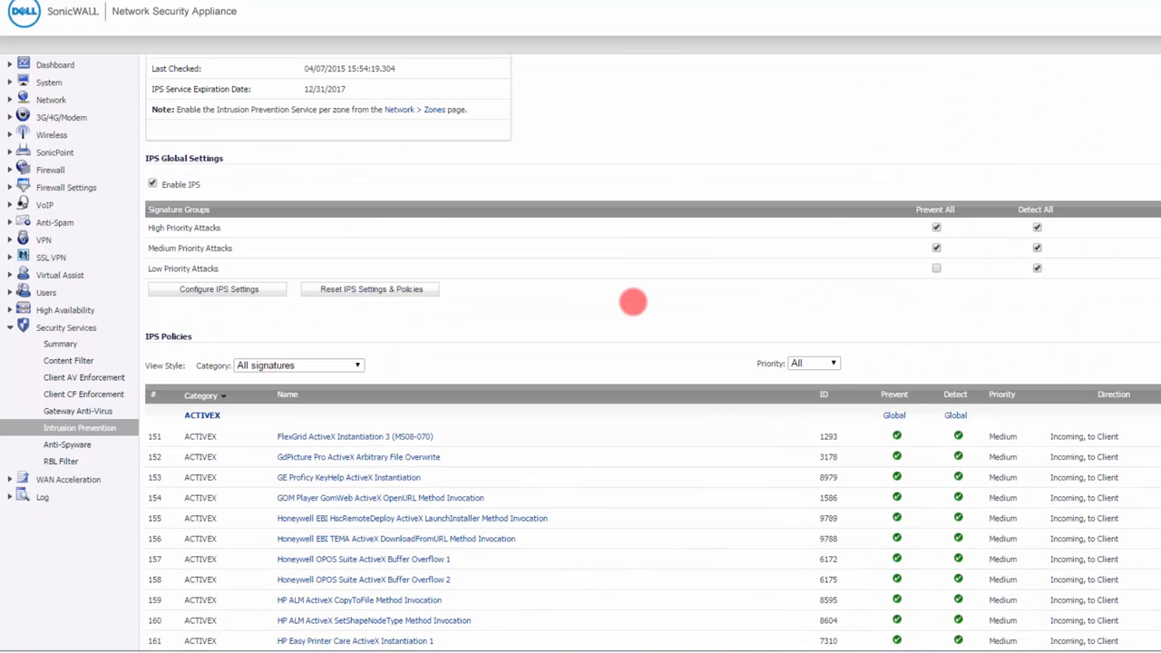
mouse_move(696, 299)
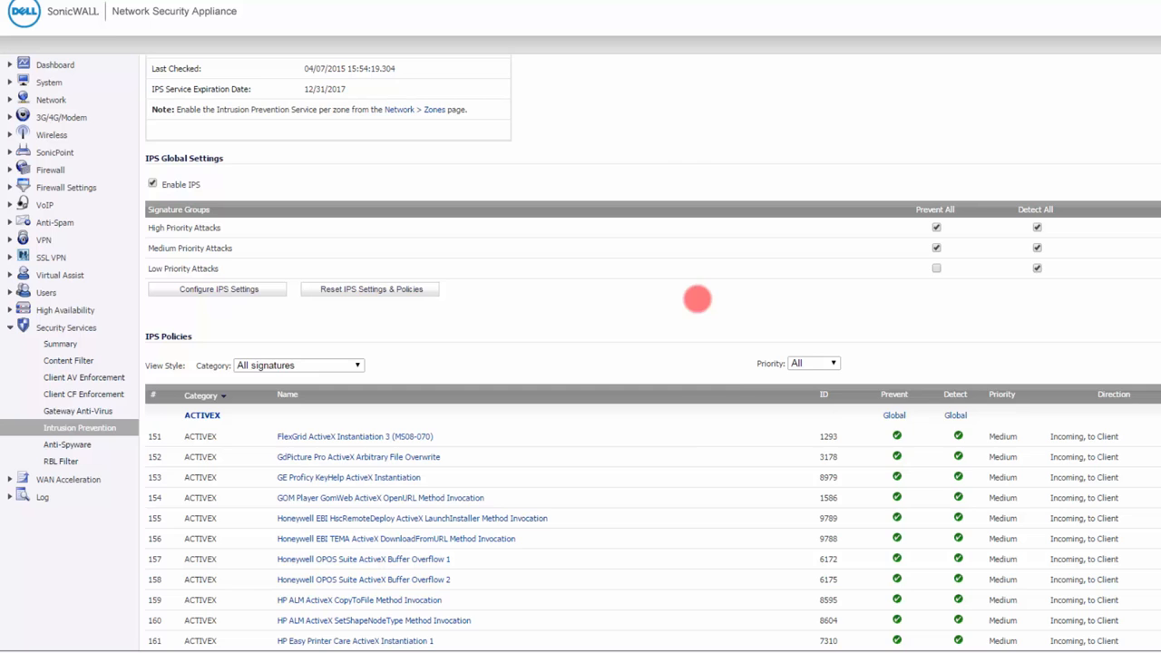
mouse_move(714, 422)
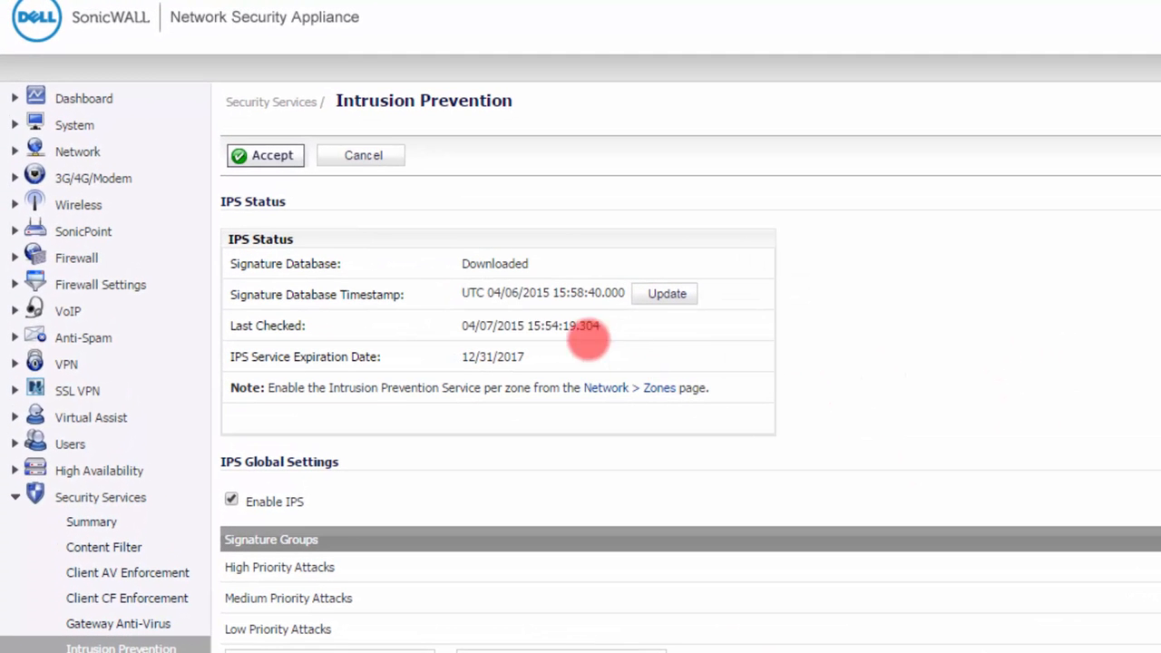
mouse_move(481, 293)
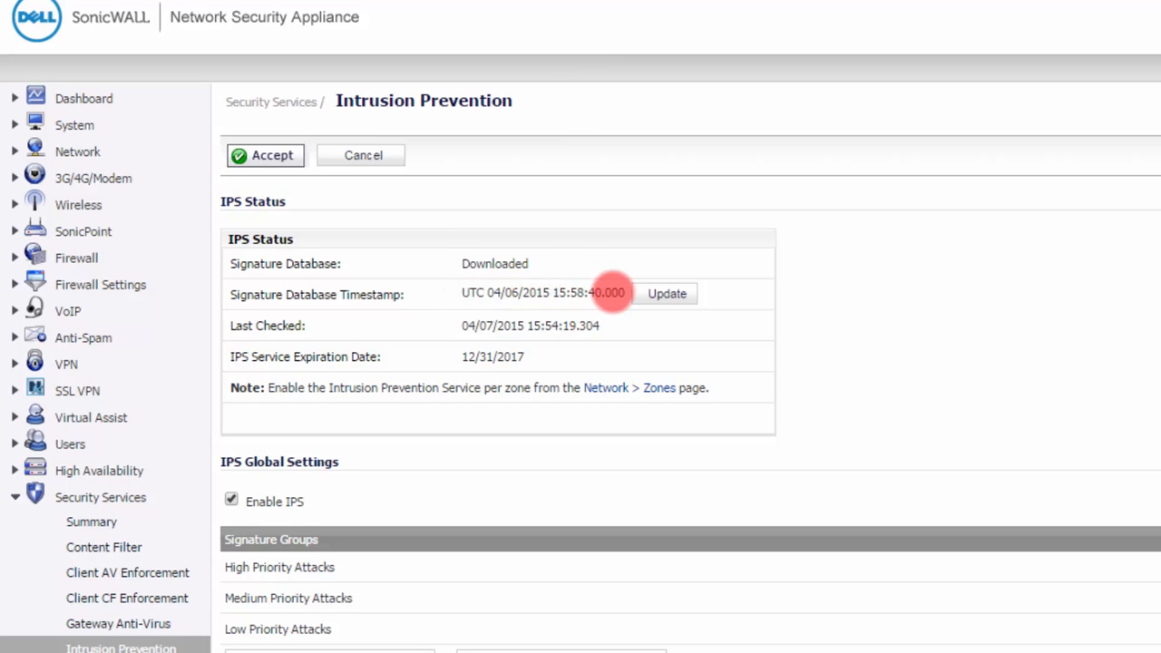
mouse_move(1039, 390)
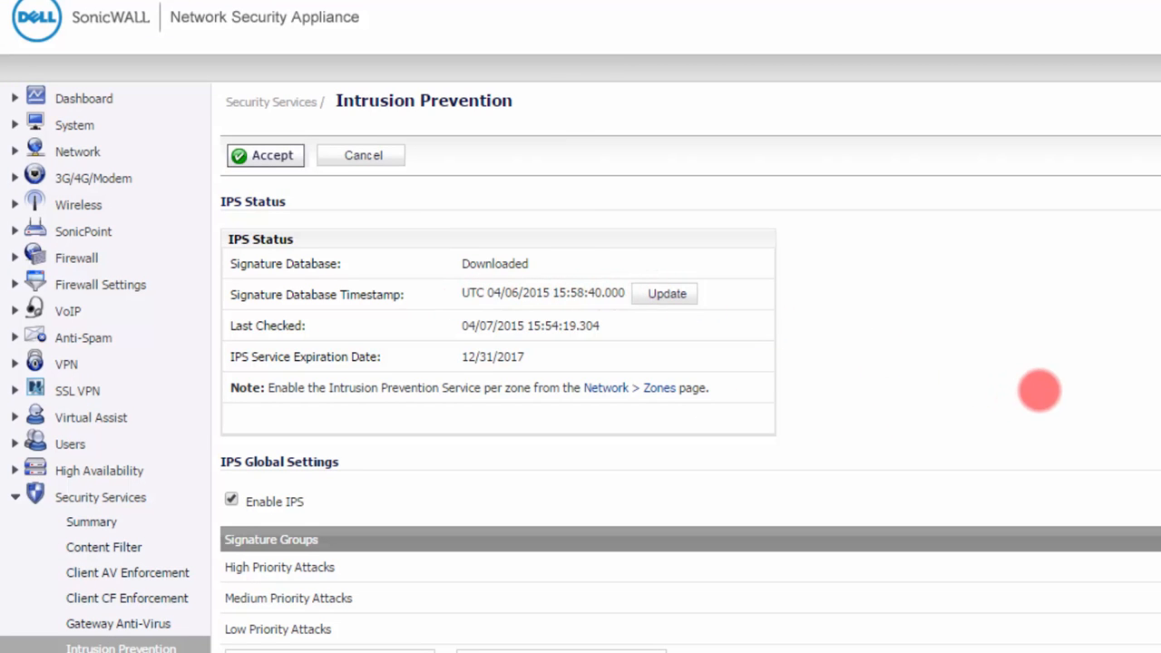
mouse_move(599, 299)
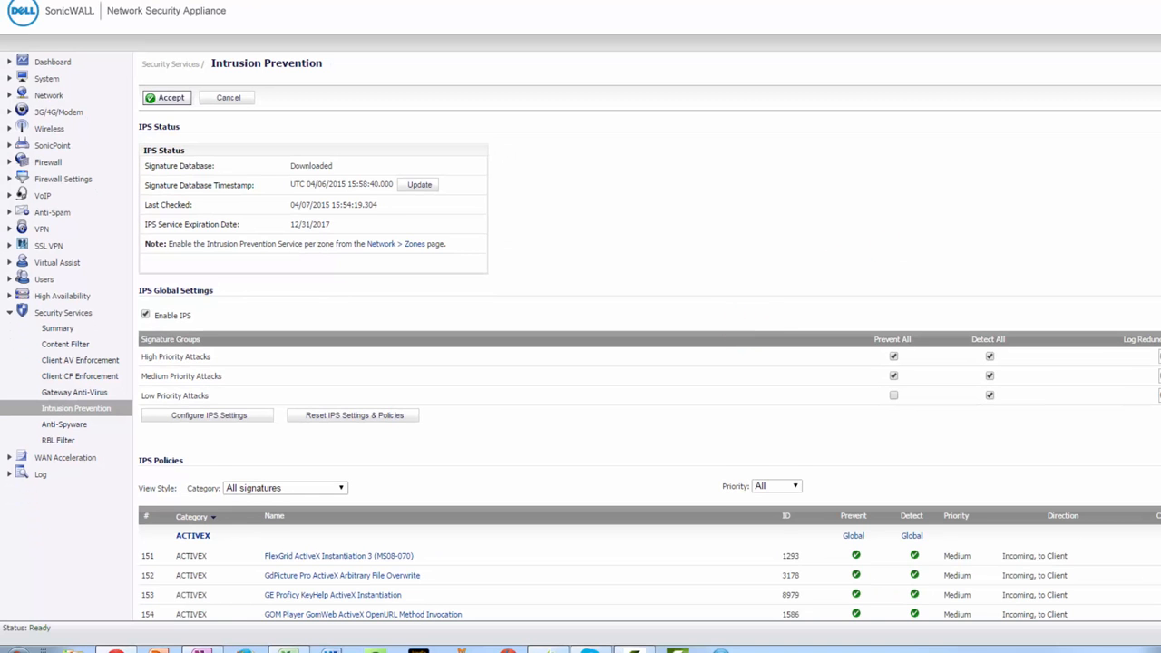
scroll(down, 3)
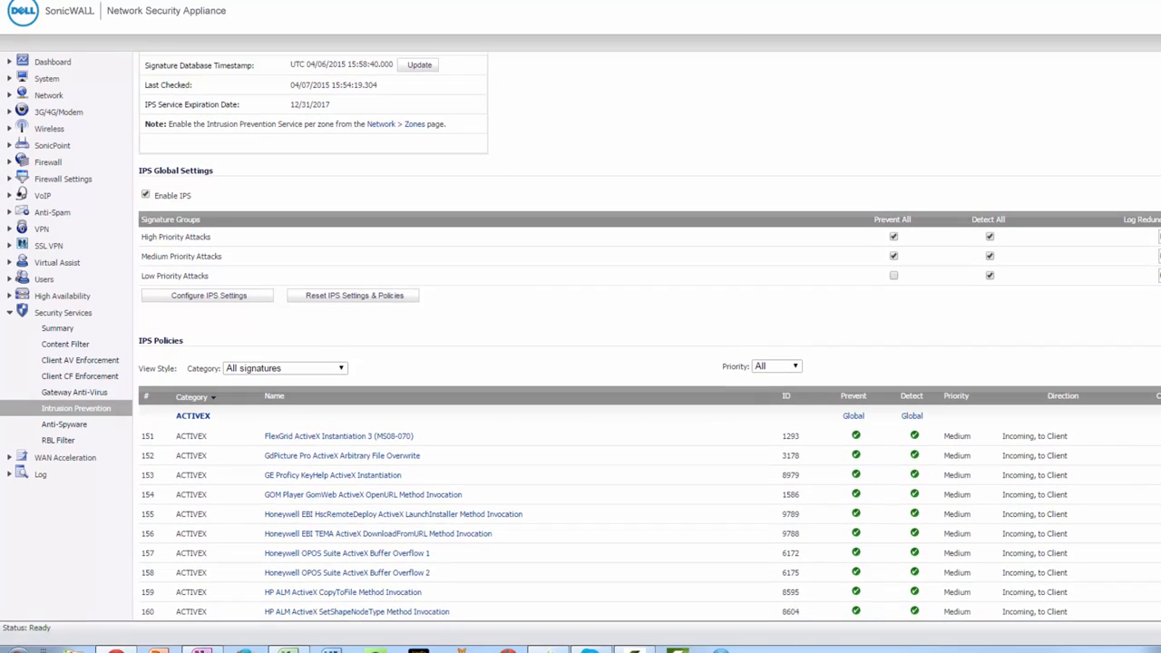
scroll(down, 3)
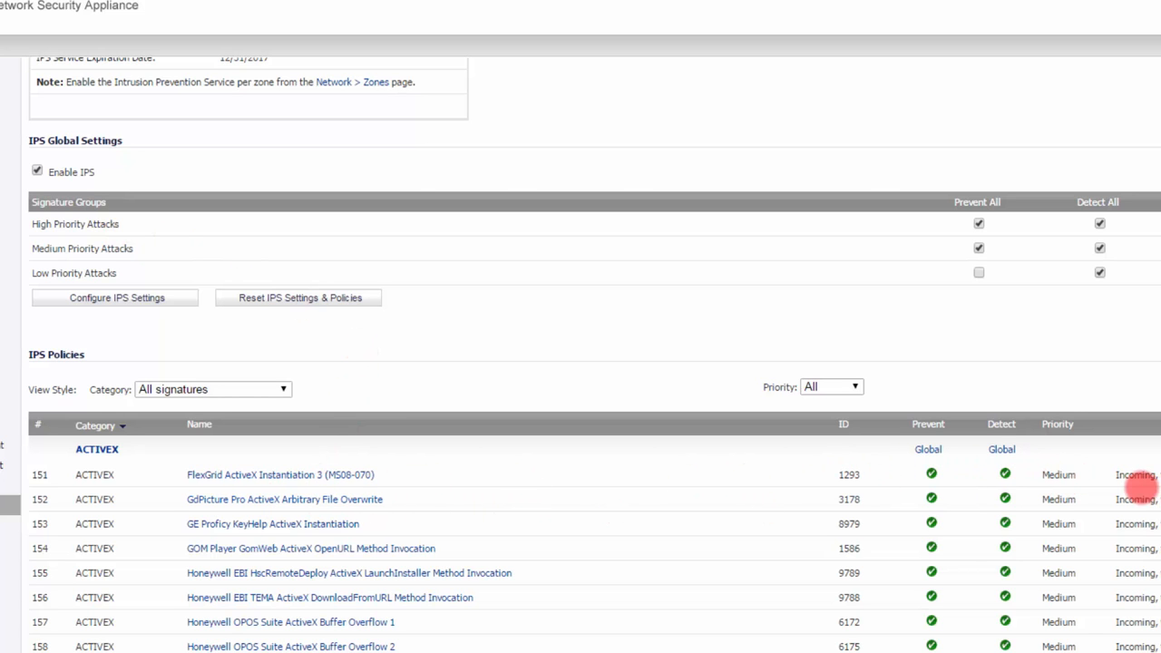
scroll(down, 3)
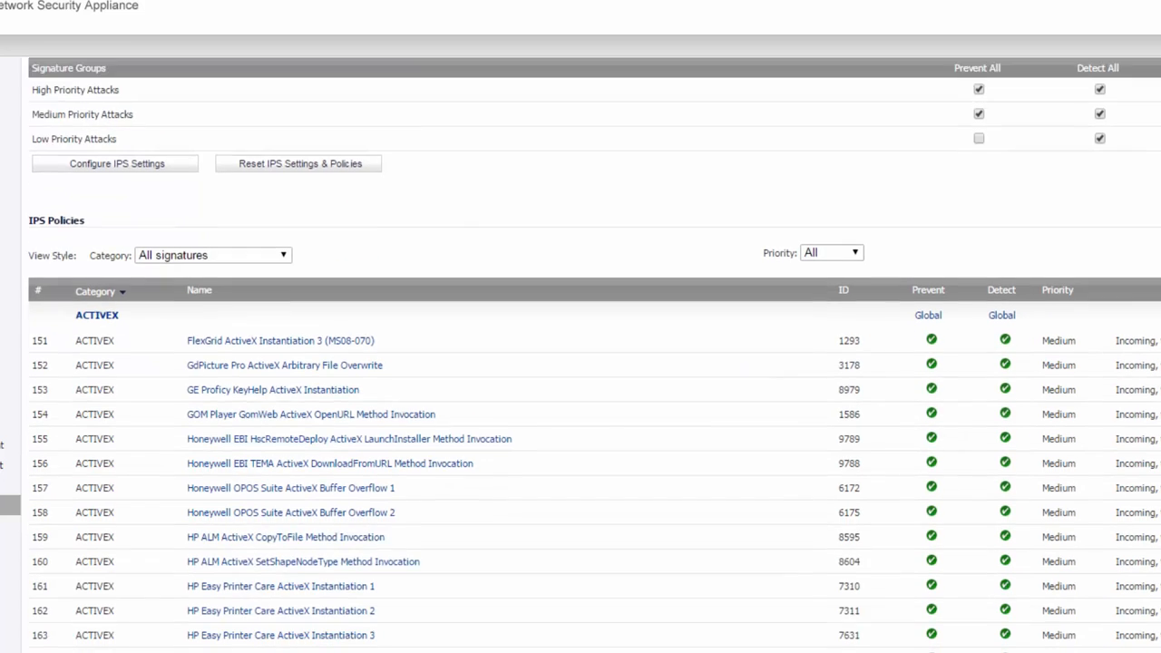
scroll(down, 3)
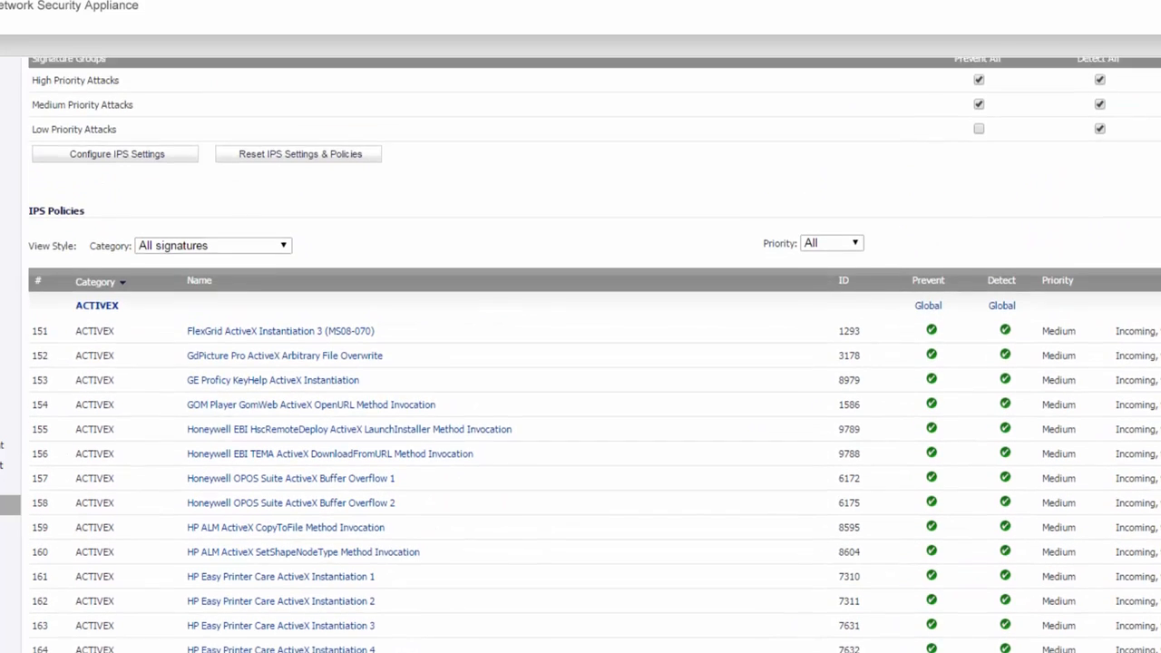
scroll(up, 3)
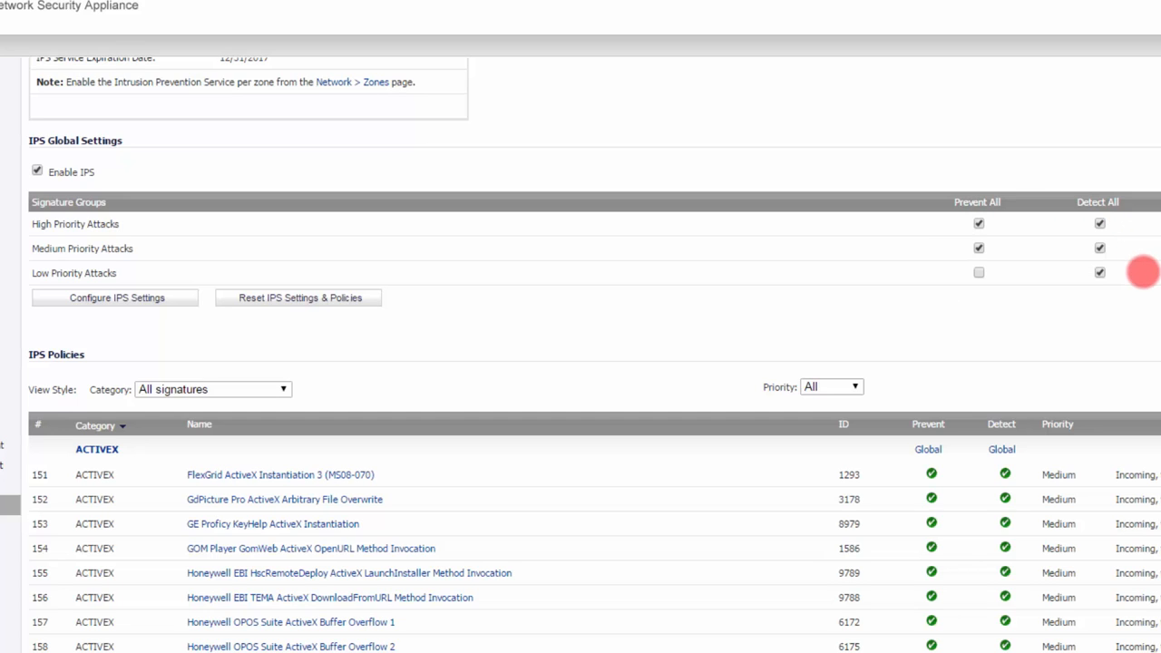
mouse_move(1147, 290)
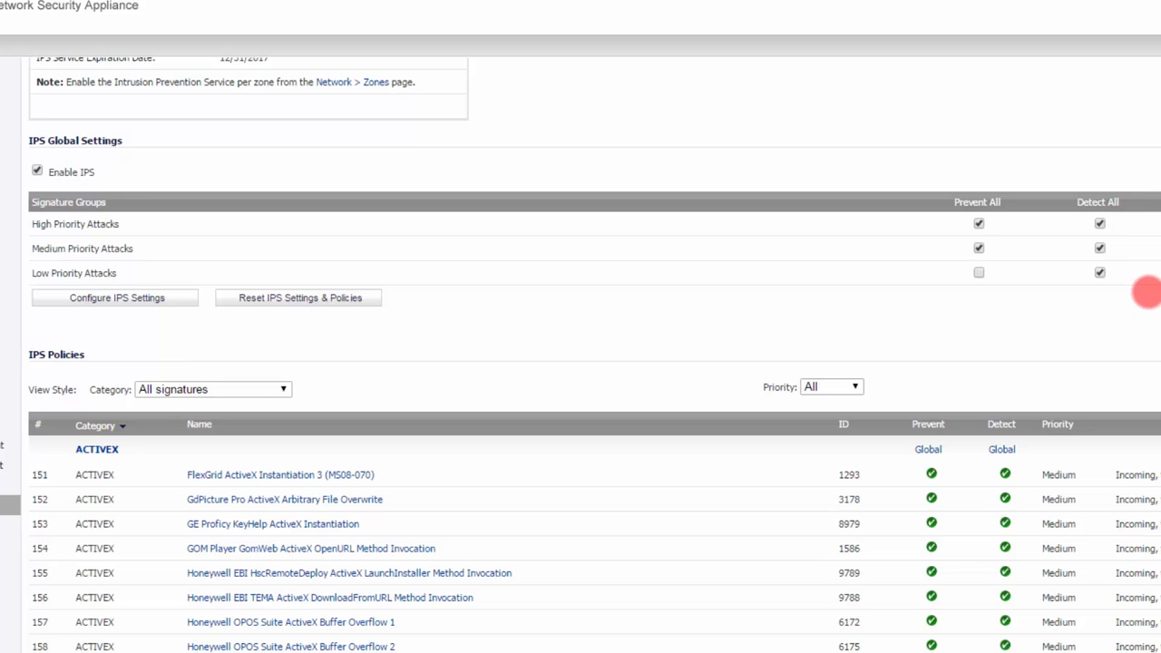
mouse_move(1067, 277)
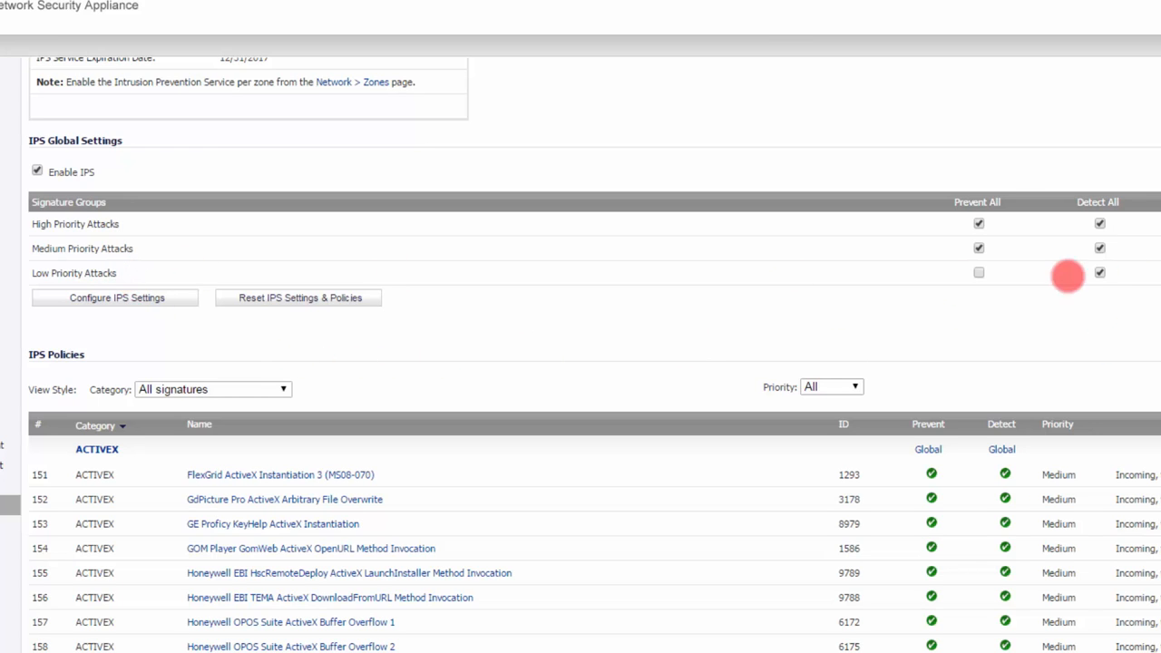
click(1099, 272)
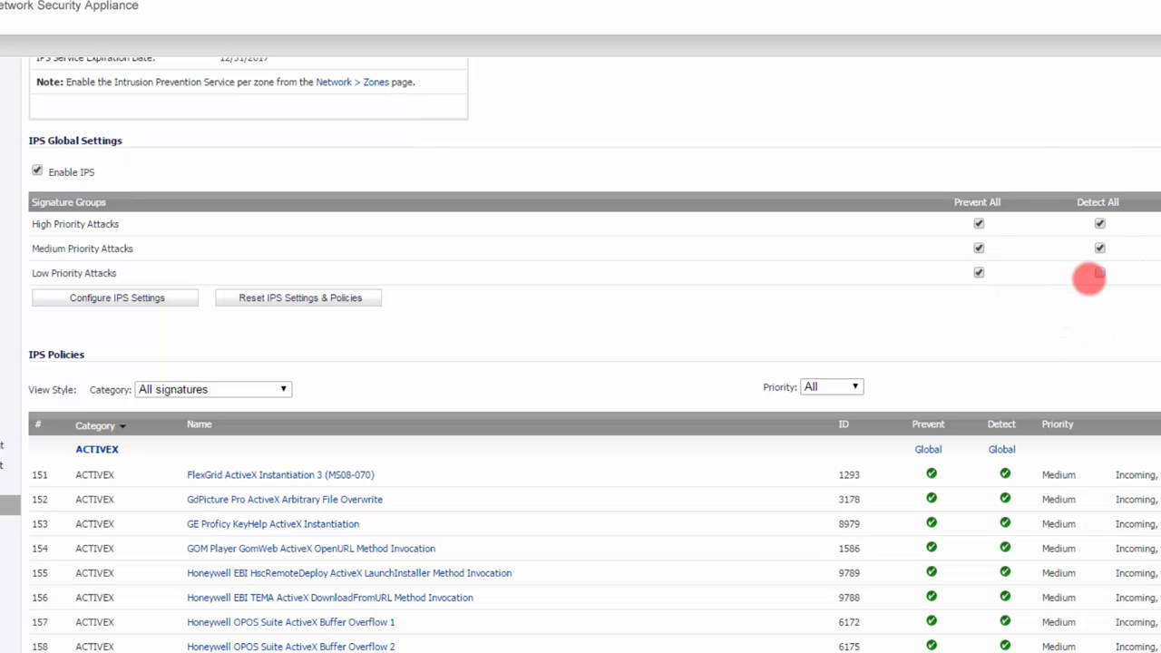
click(1099, 272)
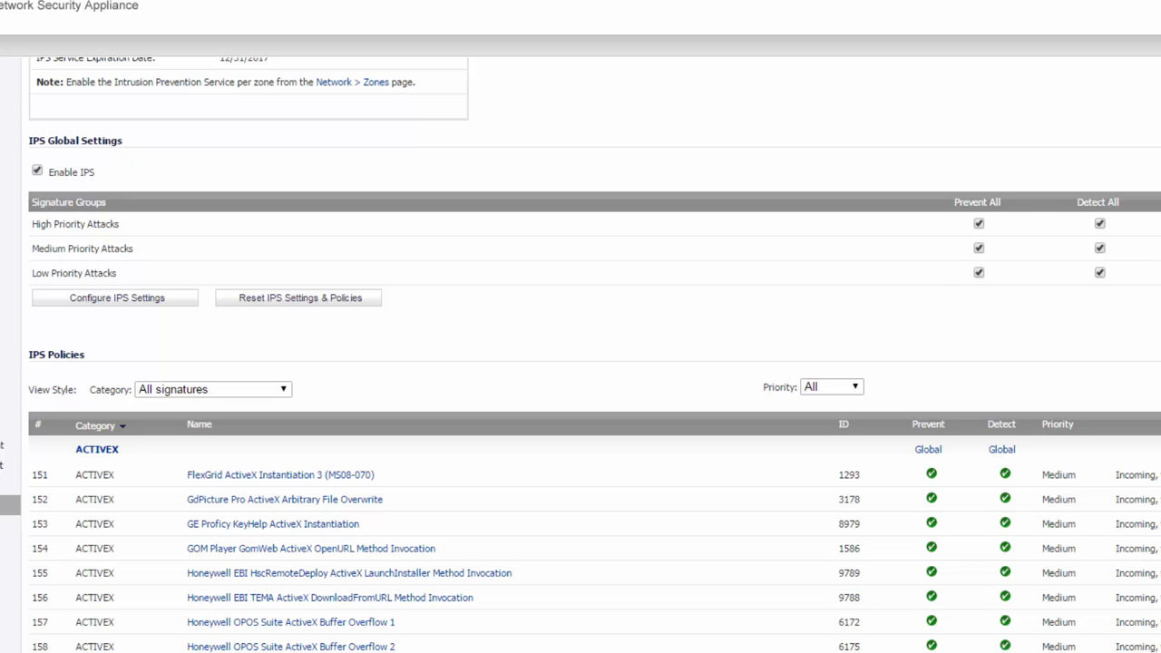
click(979, 272)
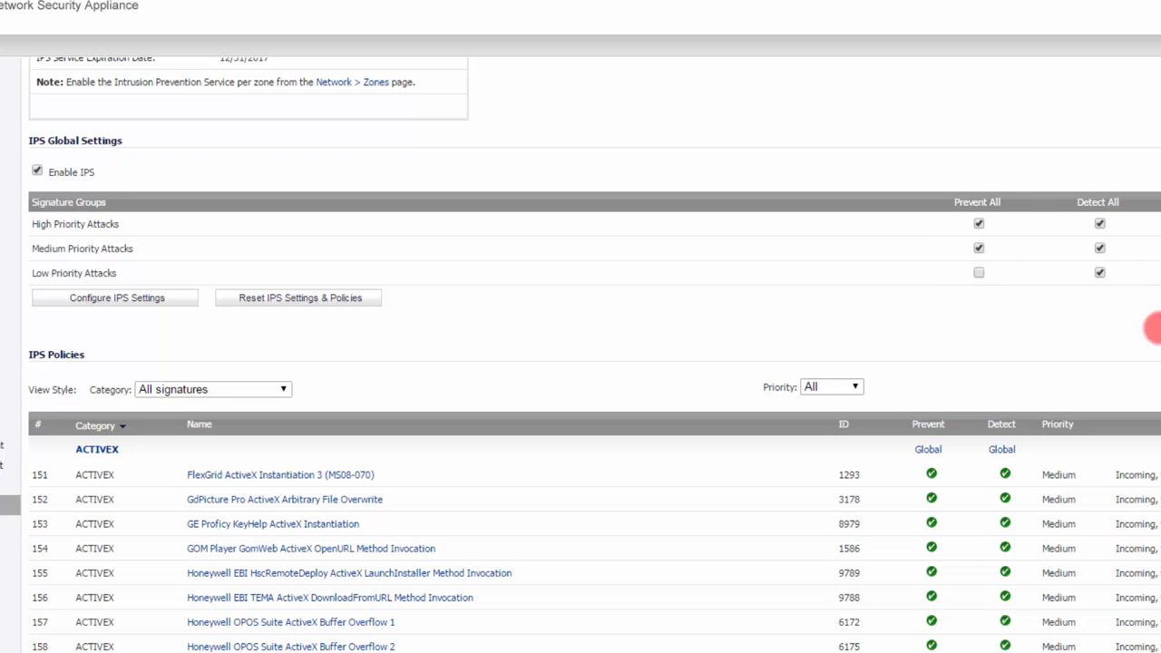
mouse_move(1028, 259)
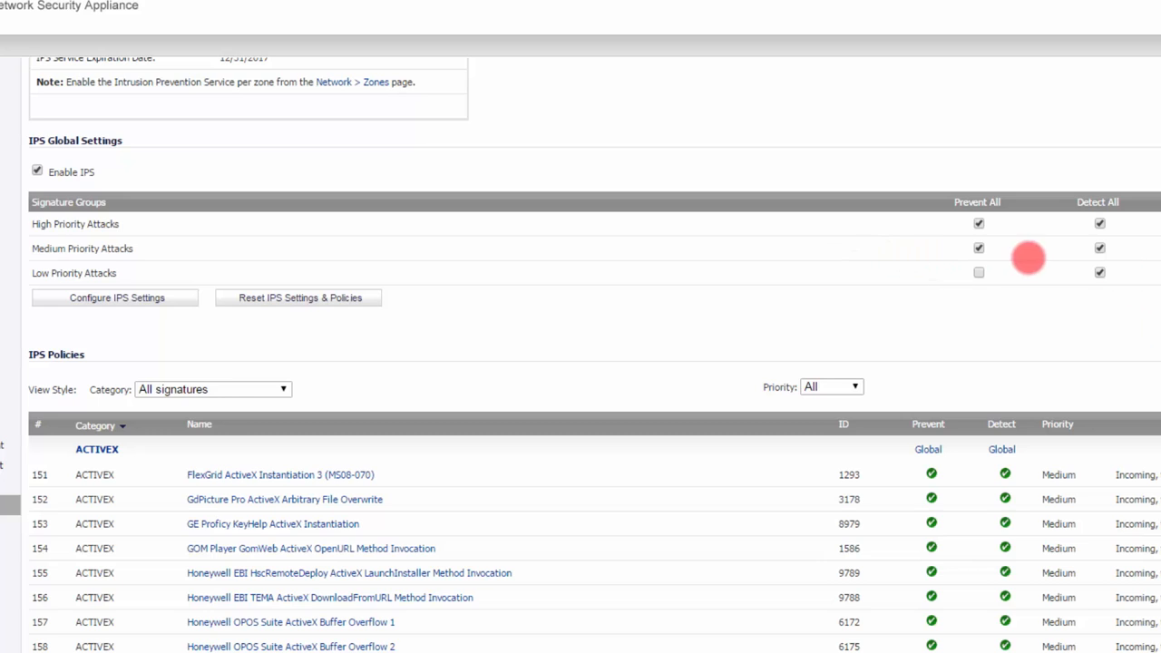
mouse_move(979, 272)
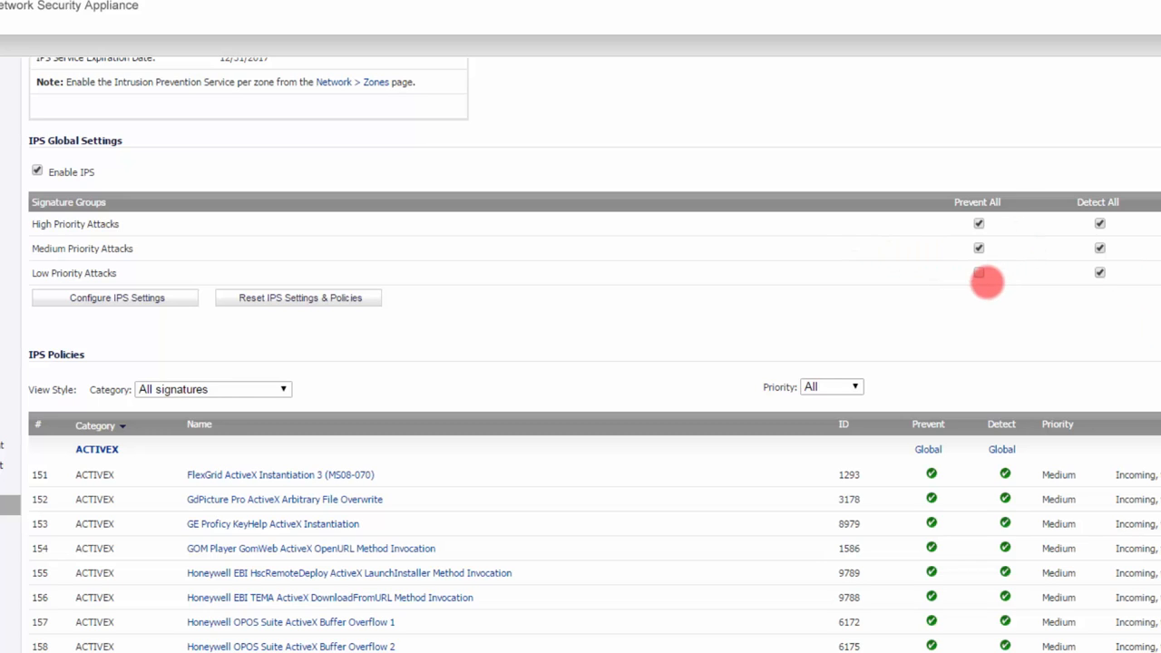
click(979, 273)
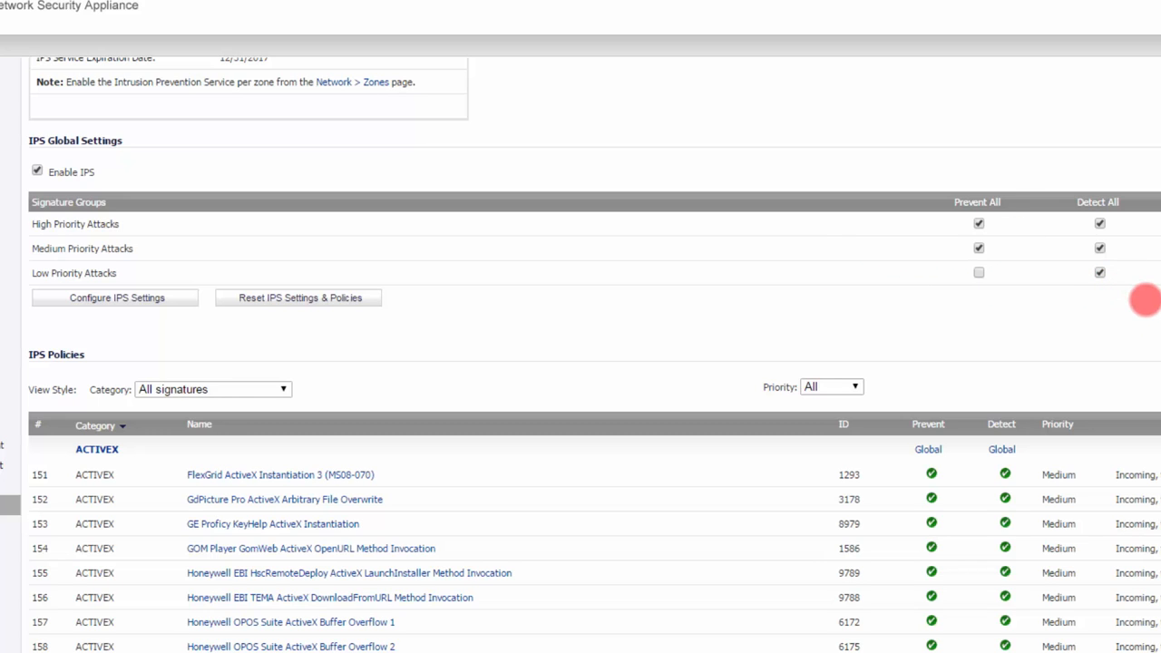
mouse_move(1139, 282)
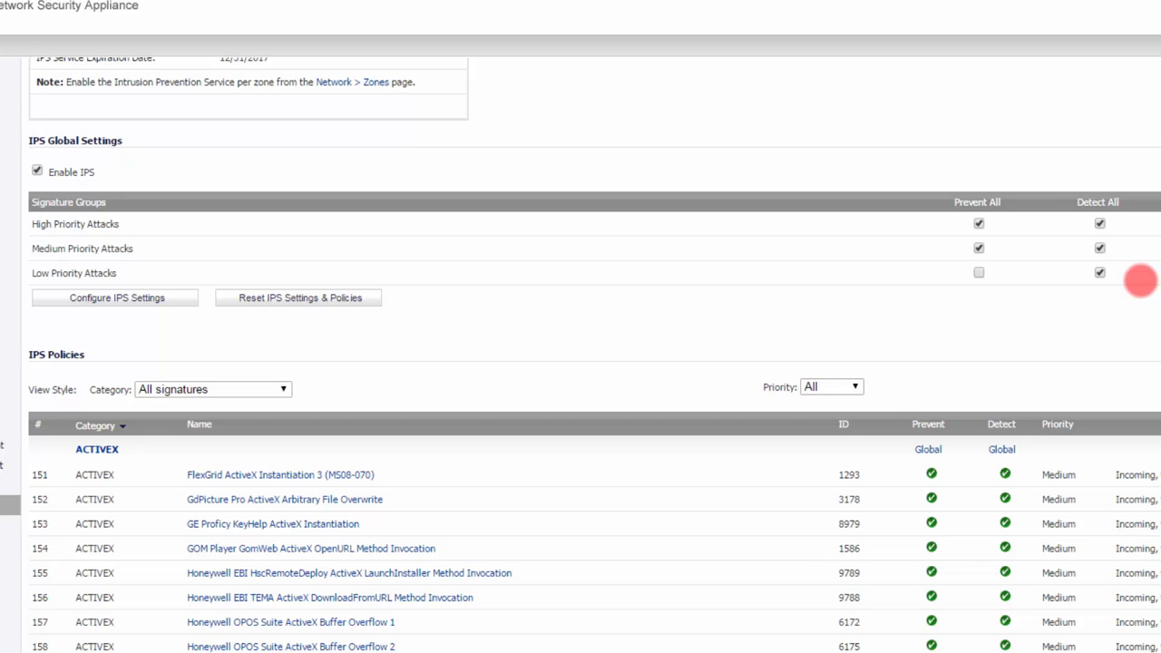
mouse_move(1147, 278)
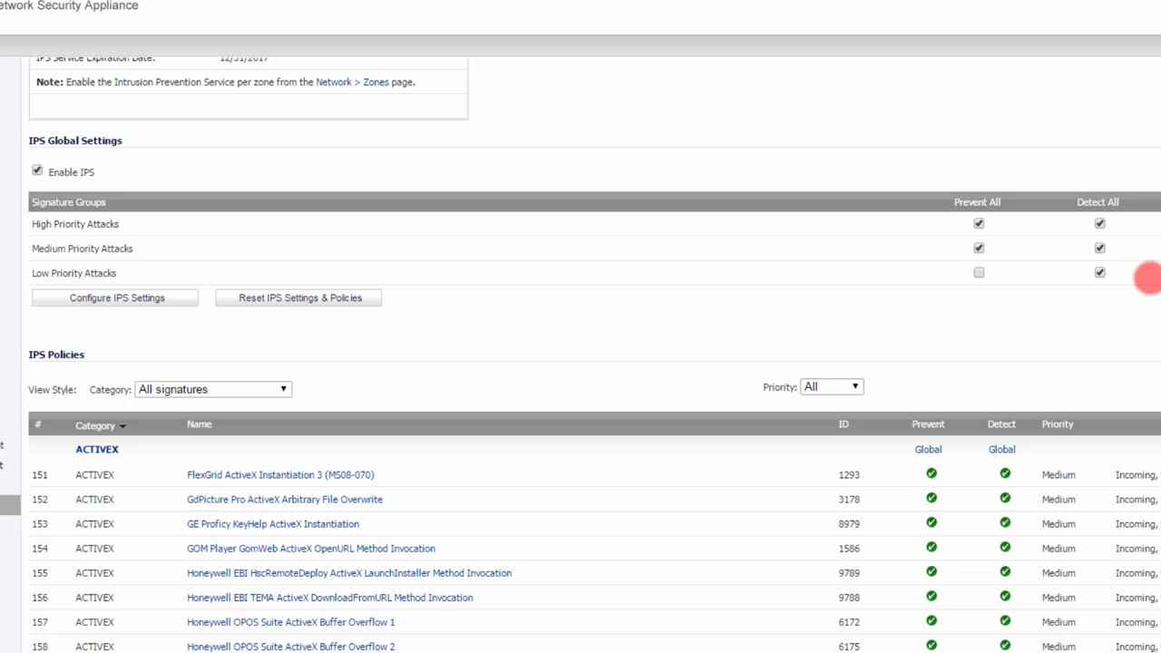
mouse_move(886, 311)
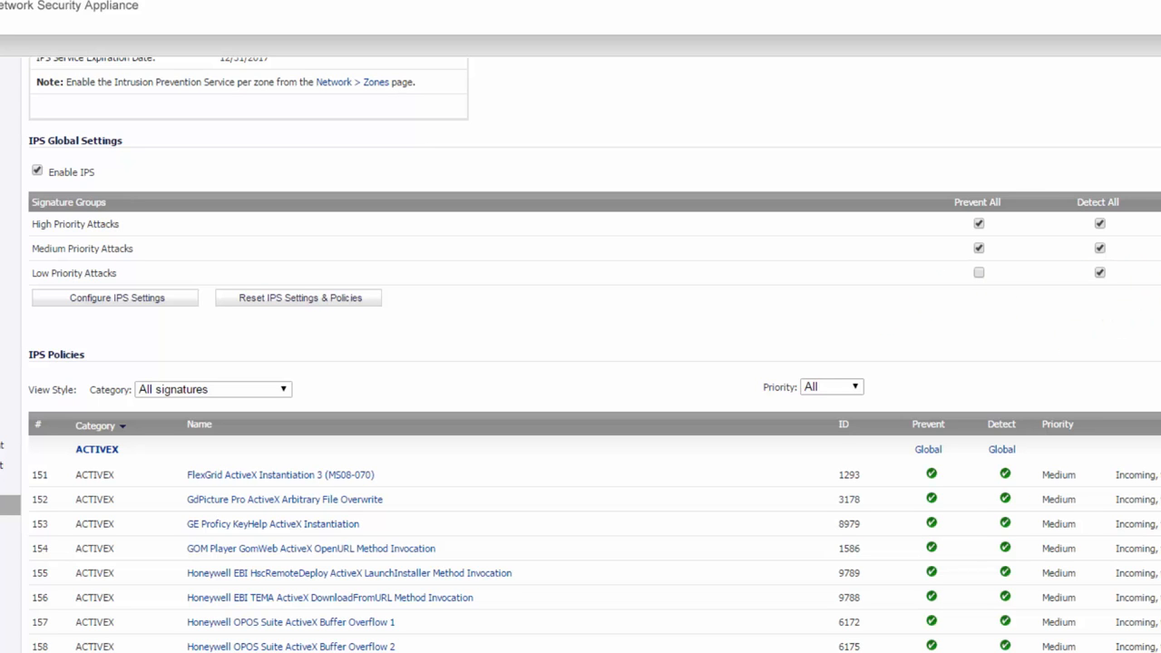
- Filter the IPS Policies list to the NETBIOS category instead of All signatures
scroll(down, 3)
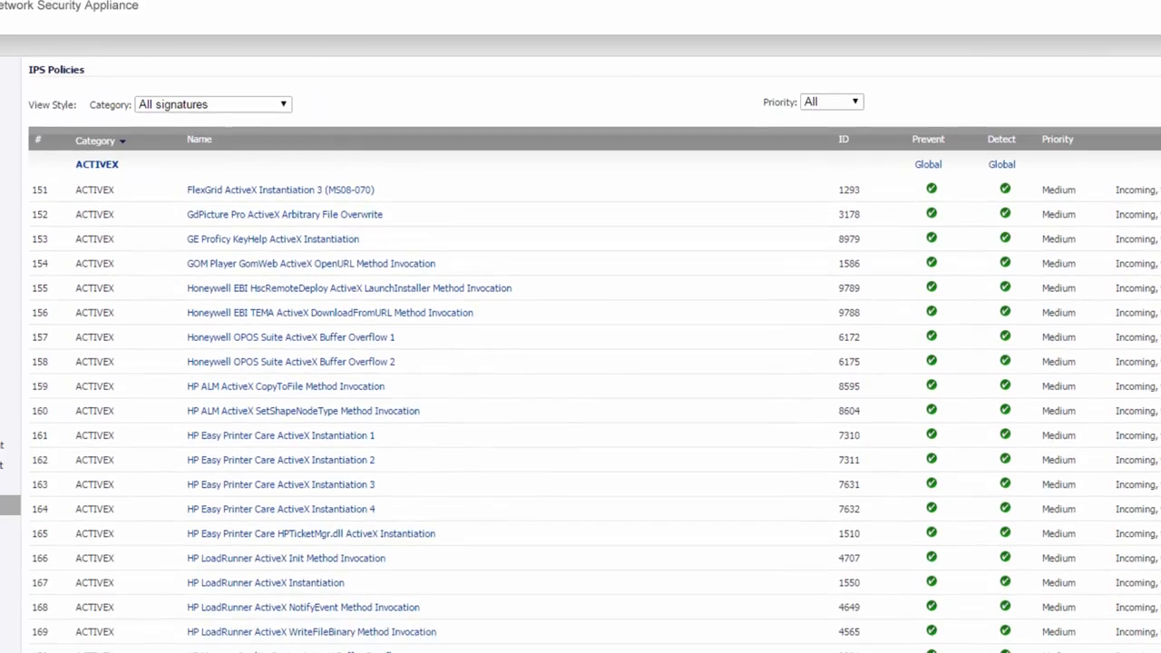
scroll(up, 3)
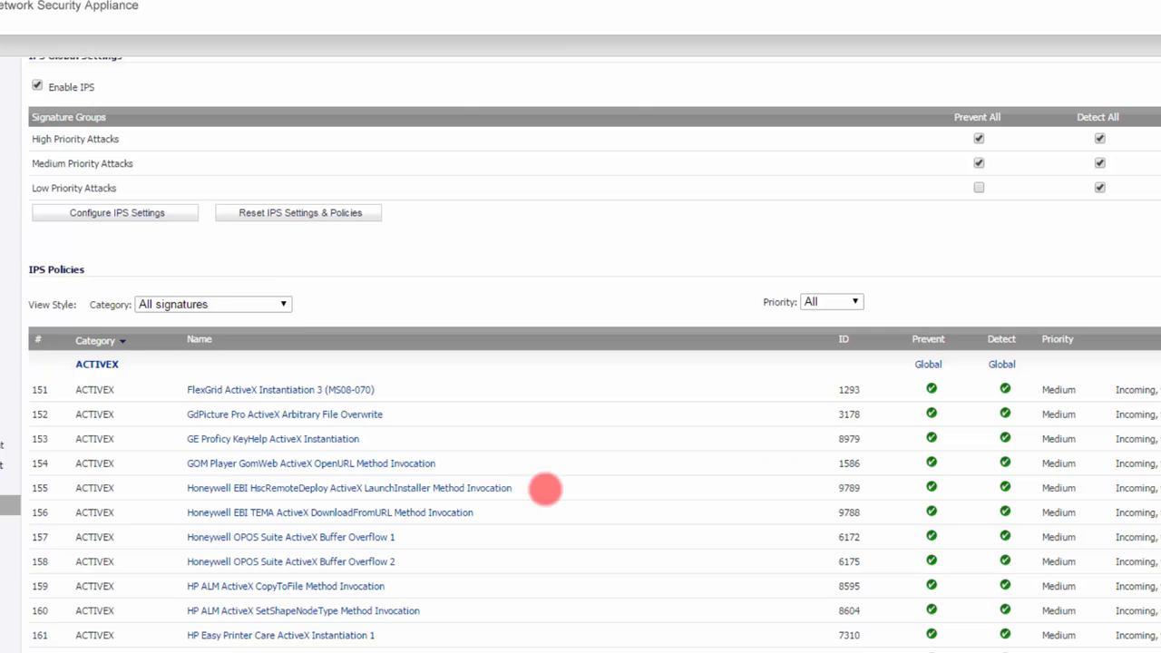
click(212, 304)
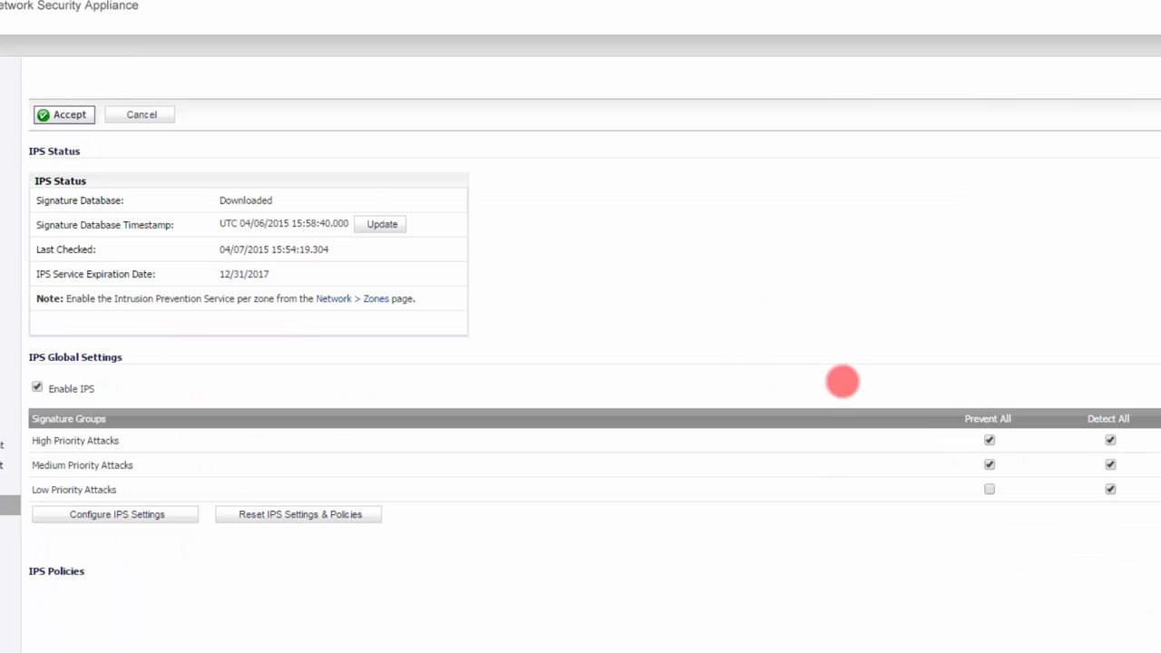
scroll(down, 3)
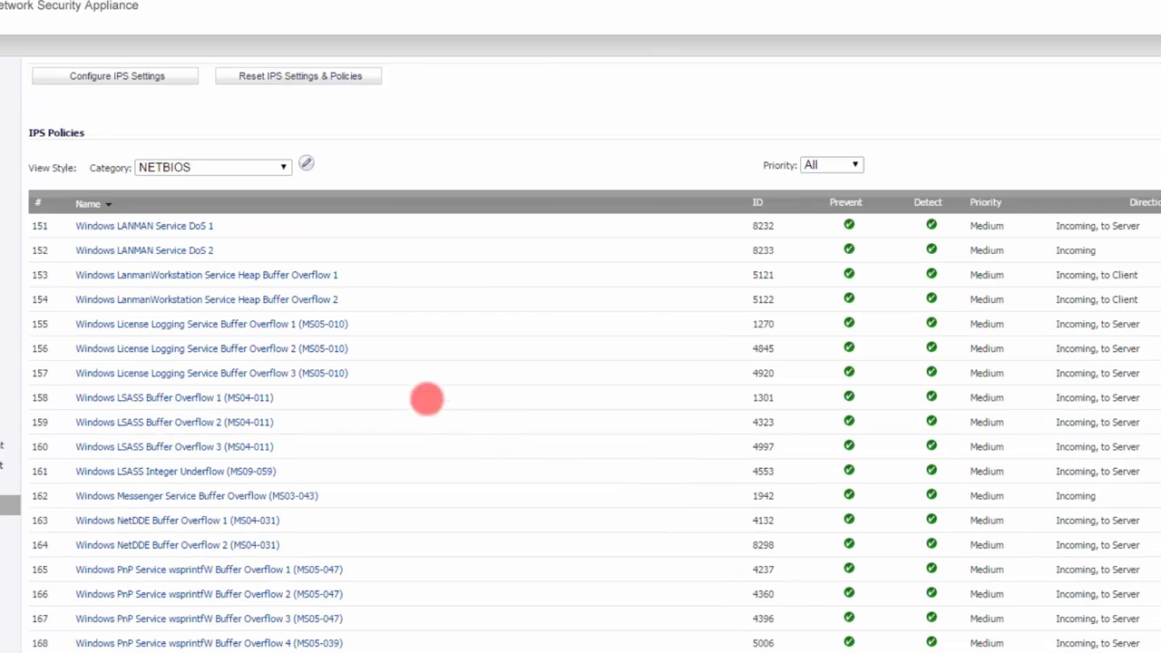
click(212, 348)
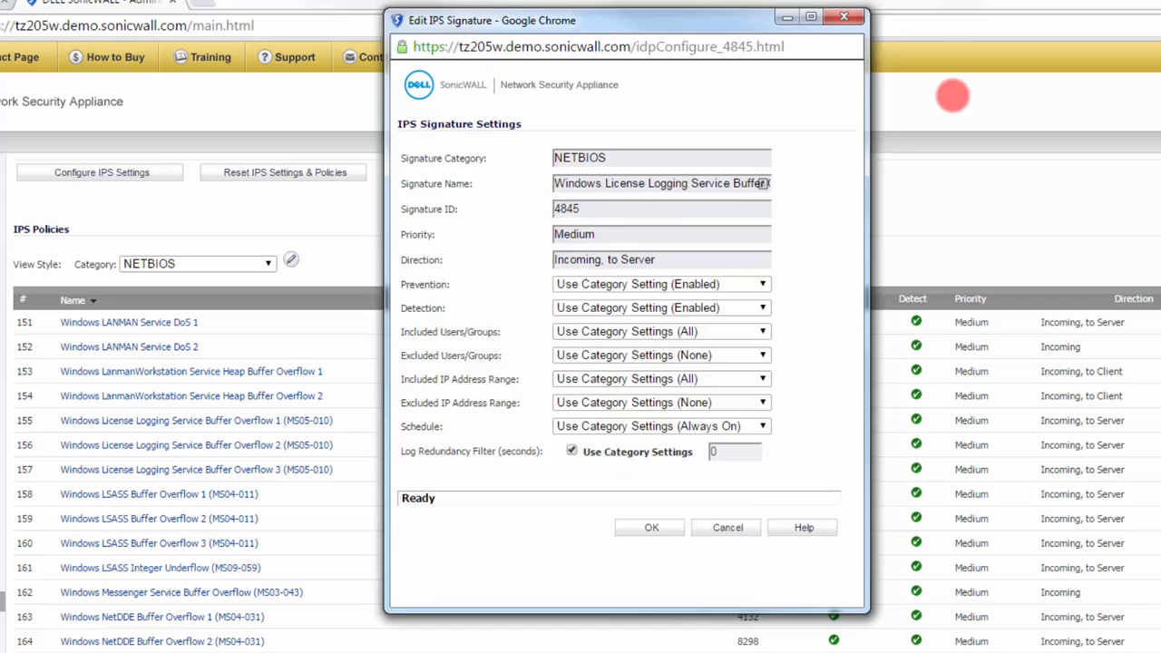
click(727, 527)
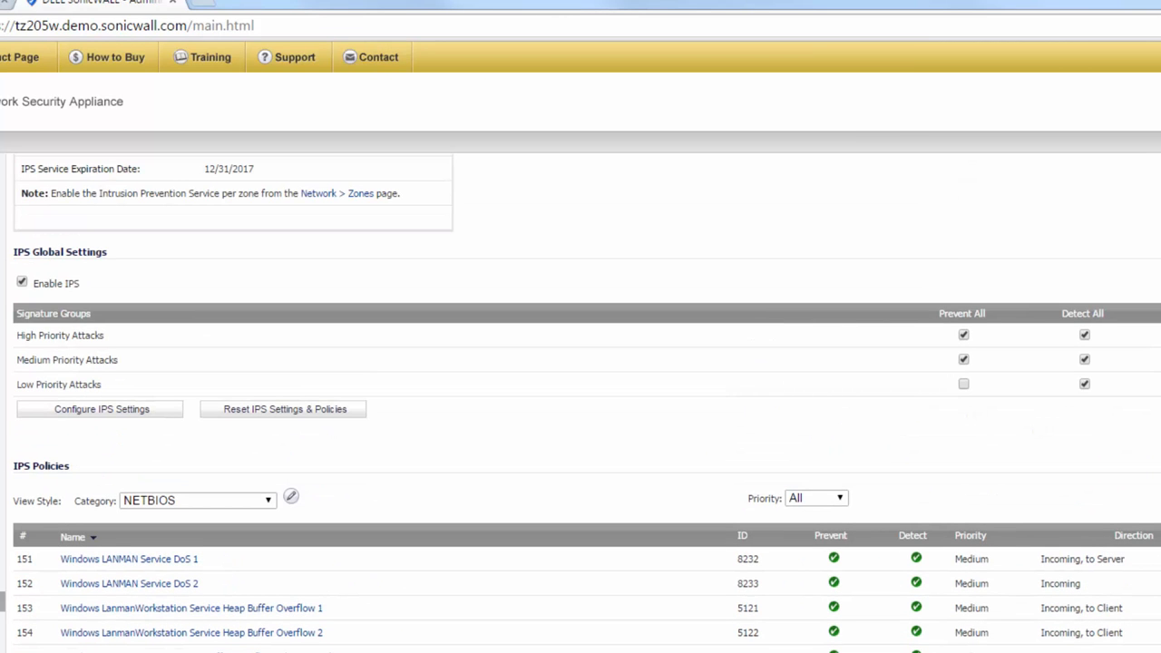